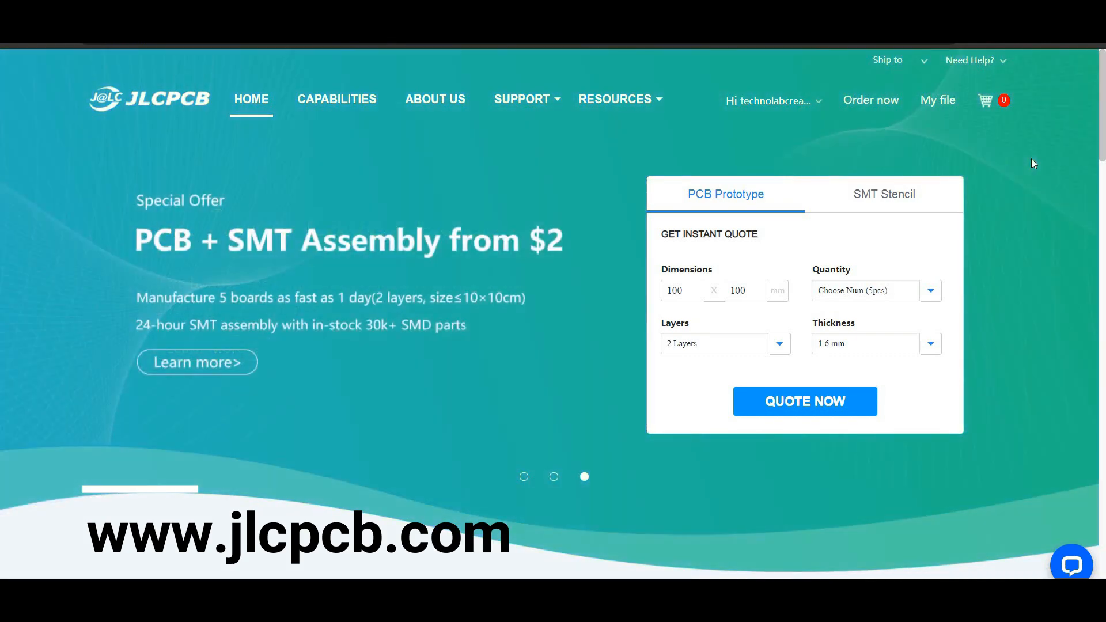
Step: Review the PCB quote options and save the order to the cart with 3-day build time
scroll(down, 3)
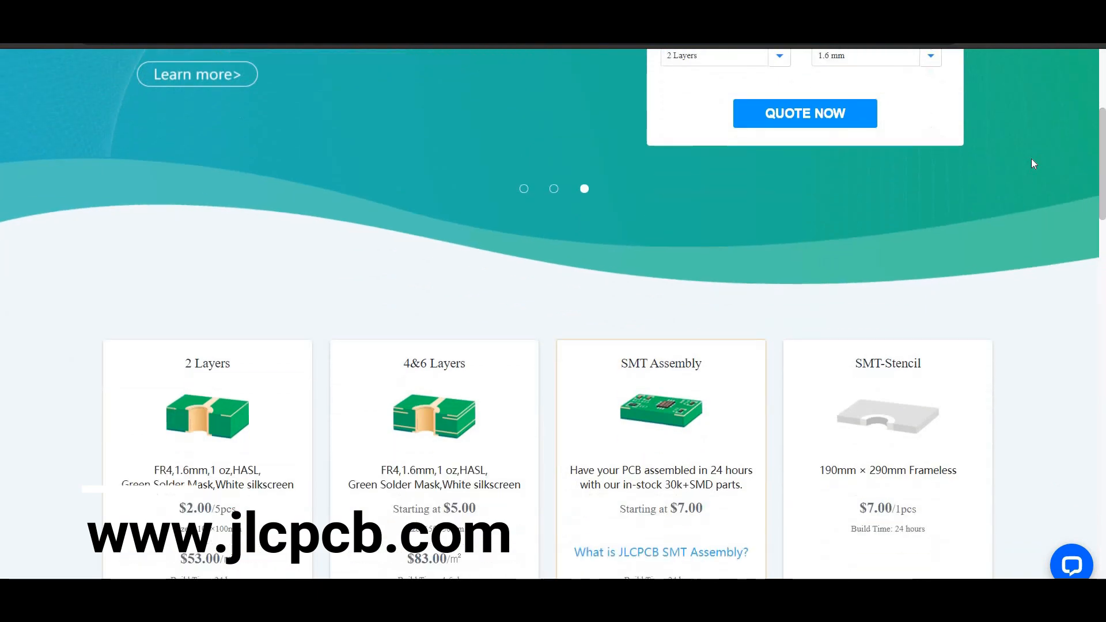
scroll(down, 3)
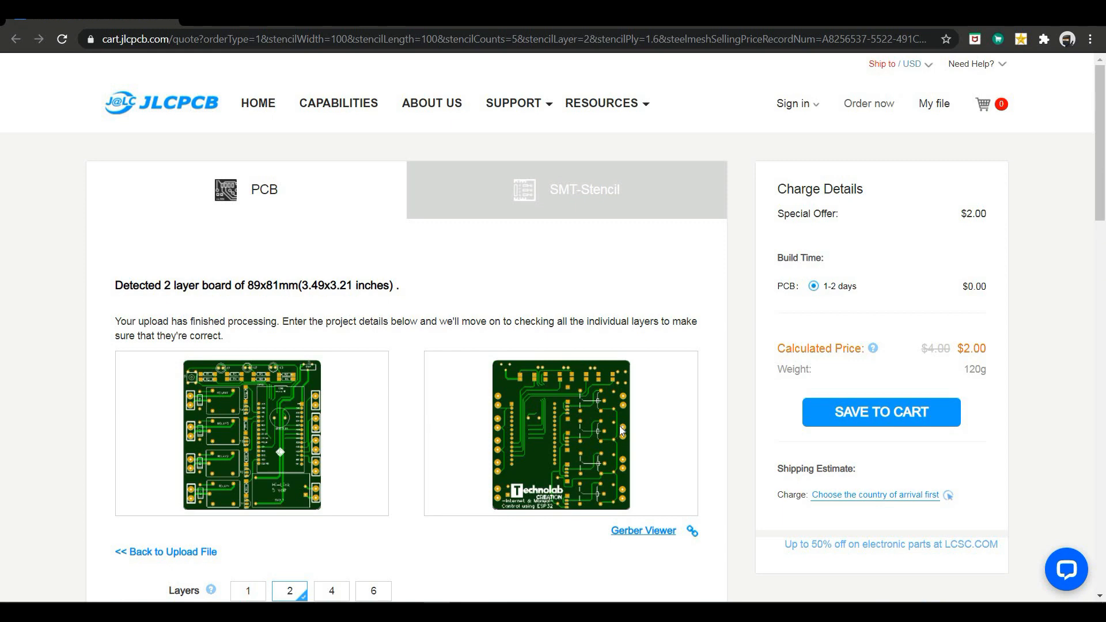
scroll(down, 3)
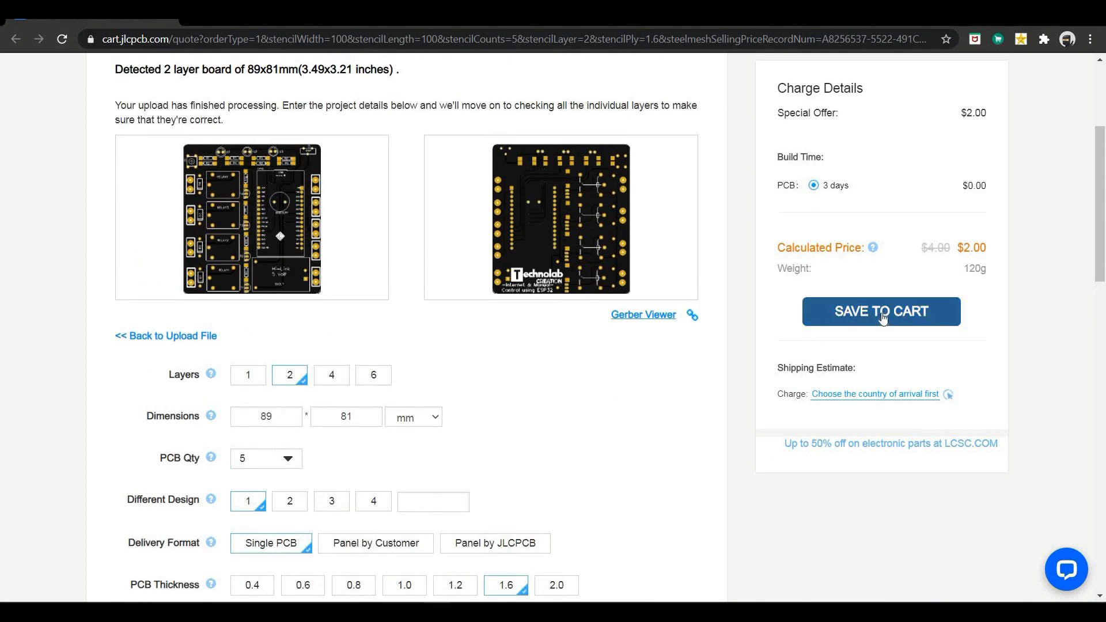
click(880, 311)
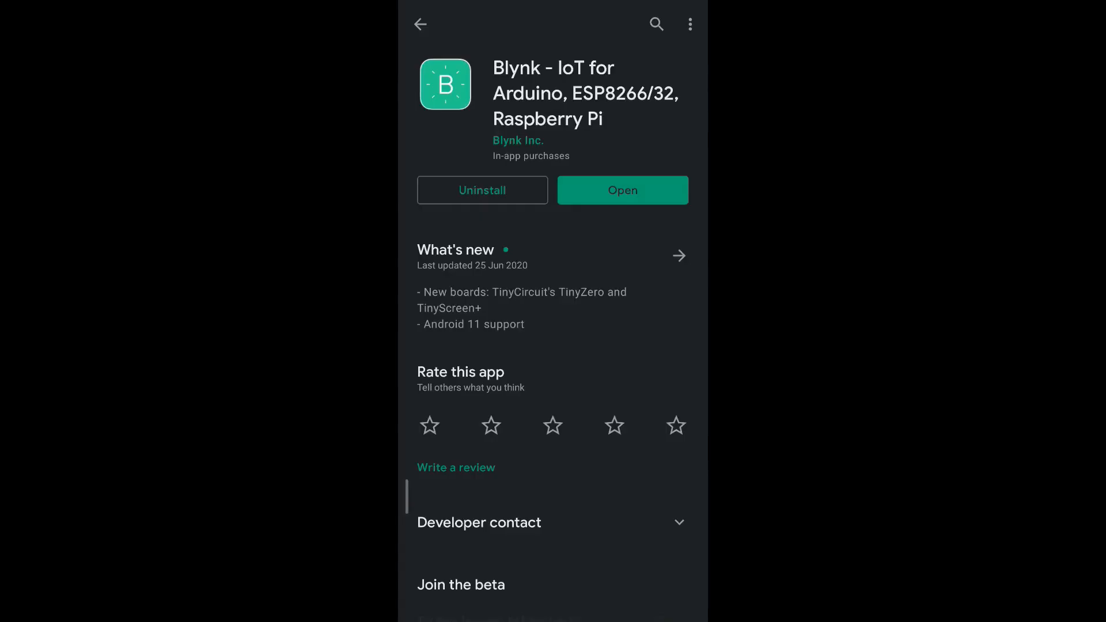
Step: Start a new Blynk project named 'Homeautomtion'
click(622, 190)
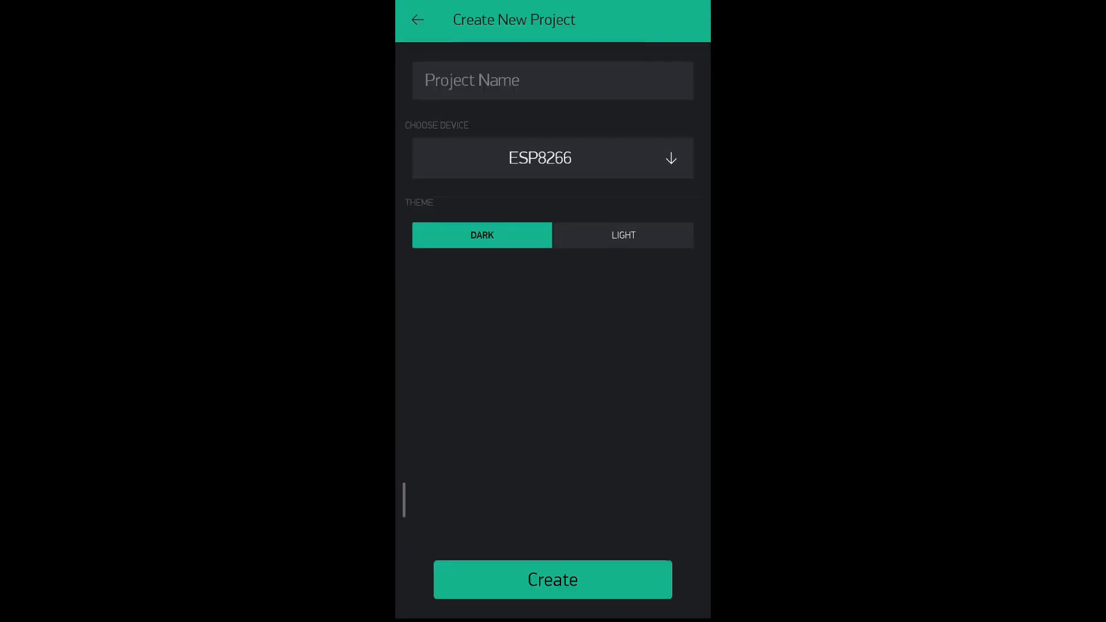
text(ho)
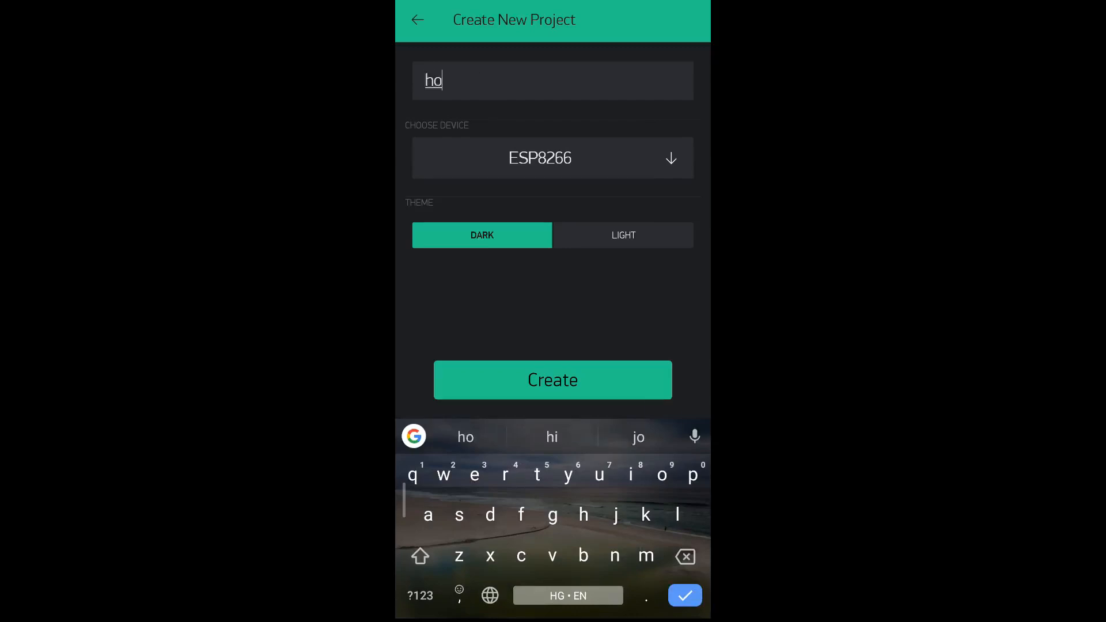
text(Homeautomtion)
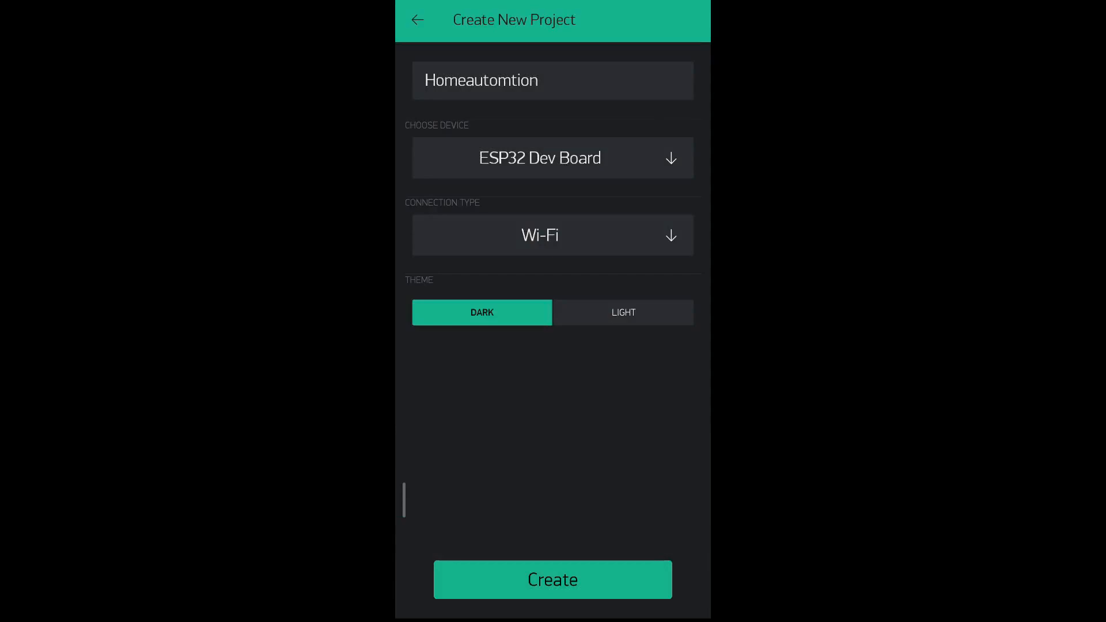
Step: Create it for an ESP32 Dev Board over Wi-Fi and acknowledge the auth token notice
click(552, 235)
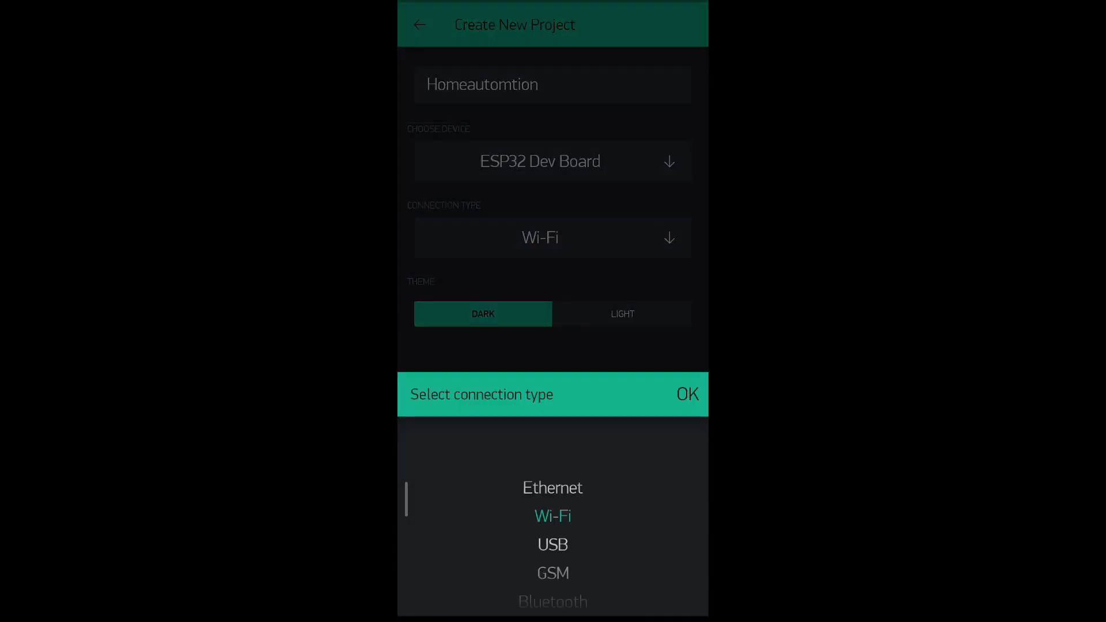
click(685, 394)
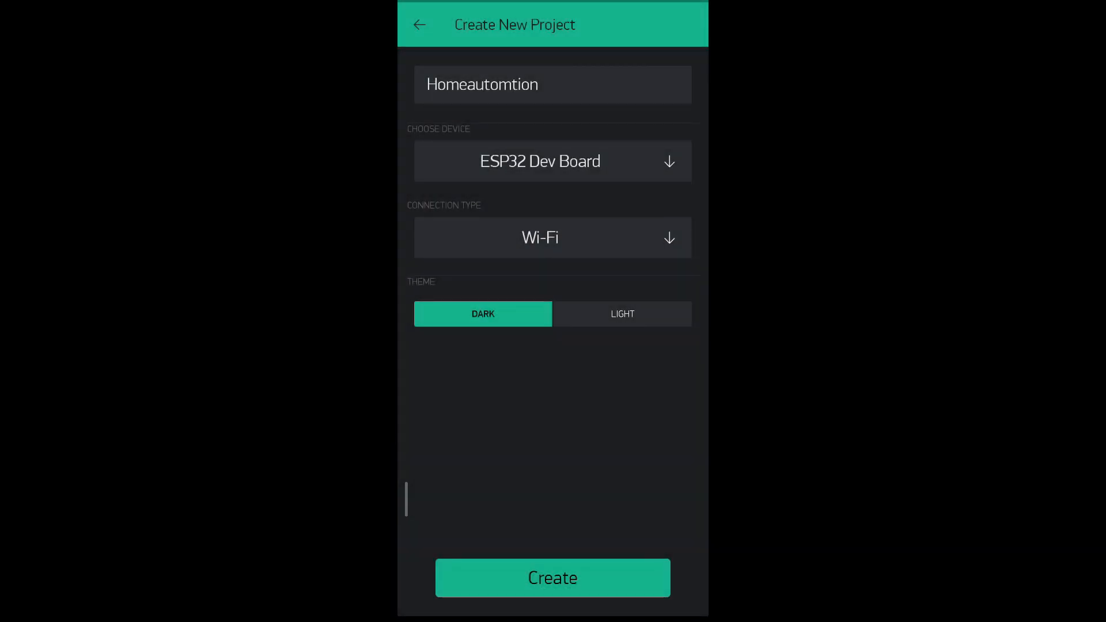
click(552, 577)
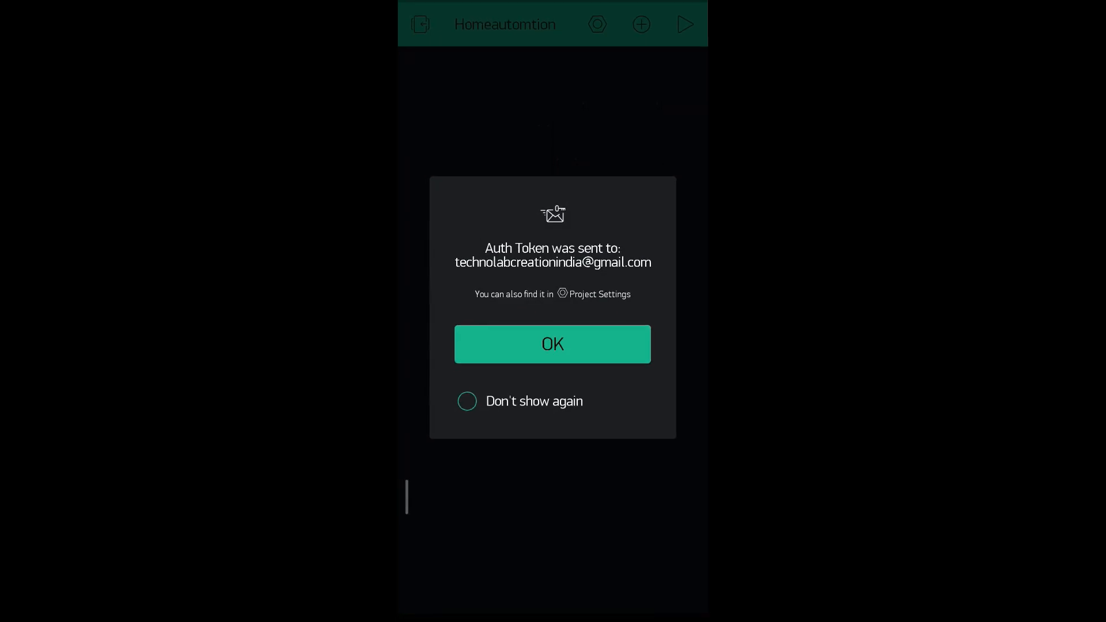
click(552, 345)
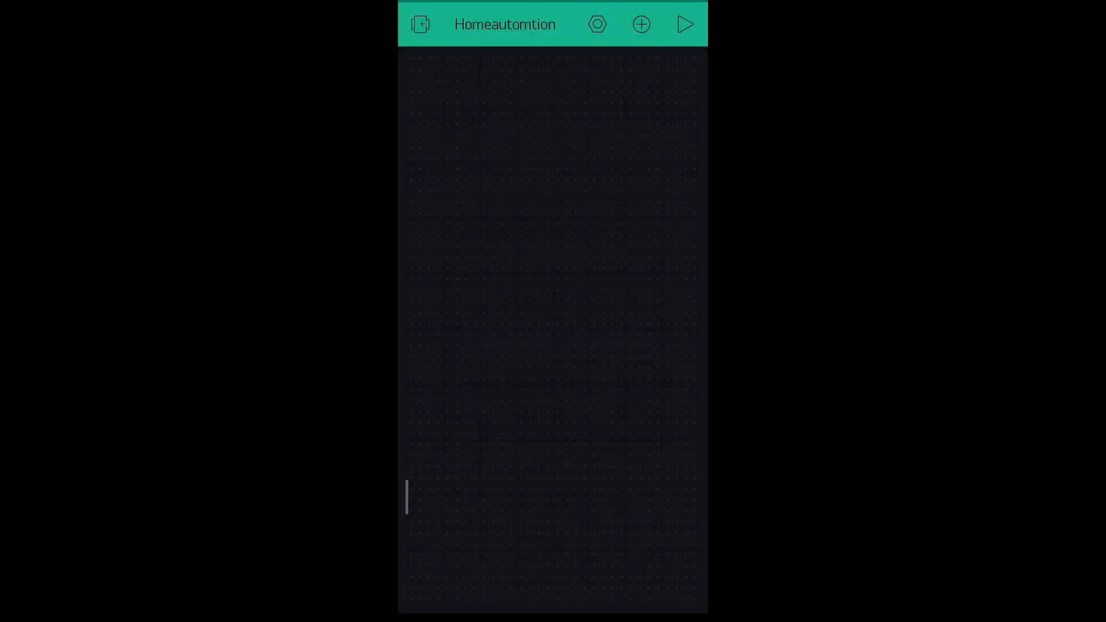
Step: Add a Button widget from the Widget Box and enter its settings to name it Relay1
click(640, 24)
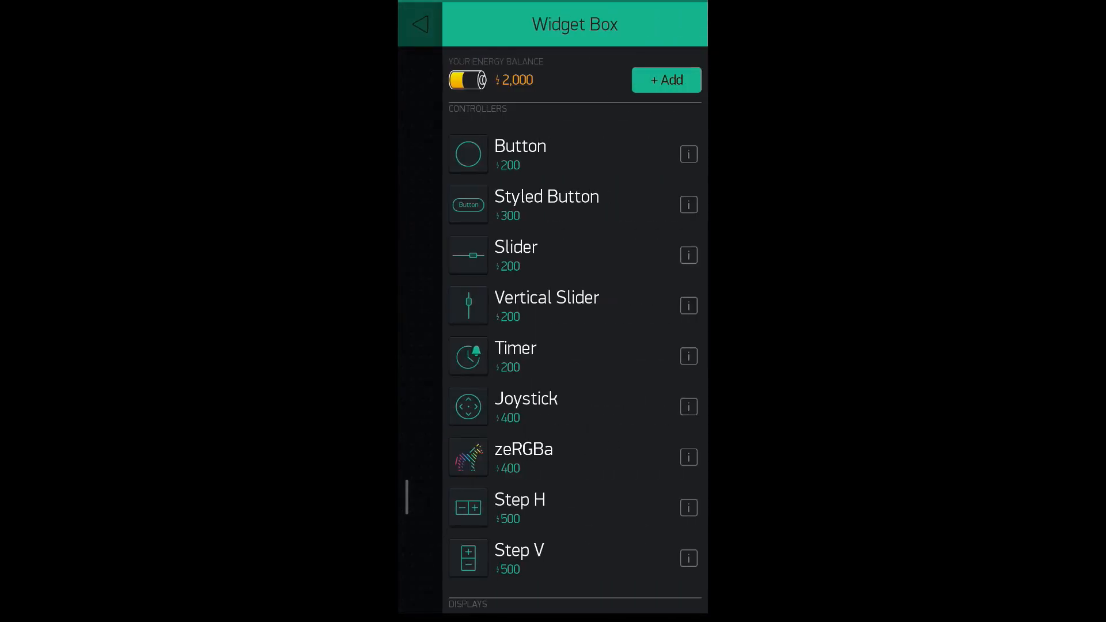
click(420, 24)
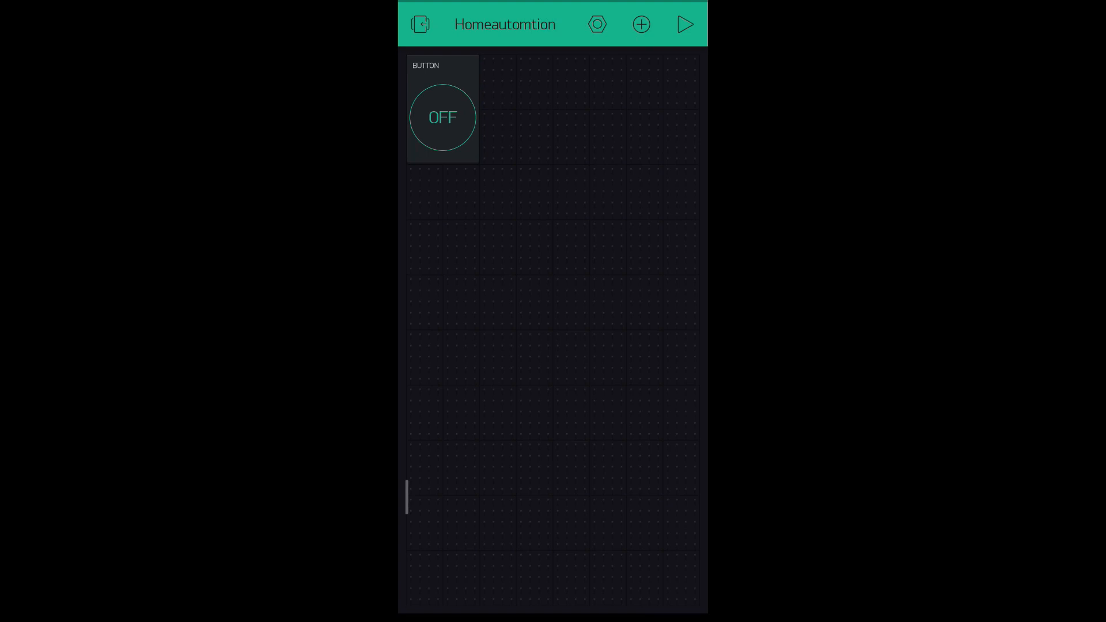
click(639, 24)
text(Relay1)
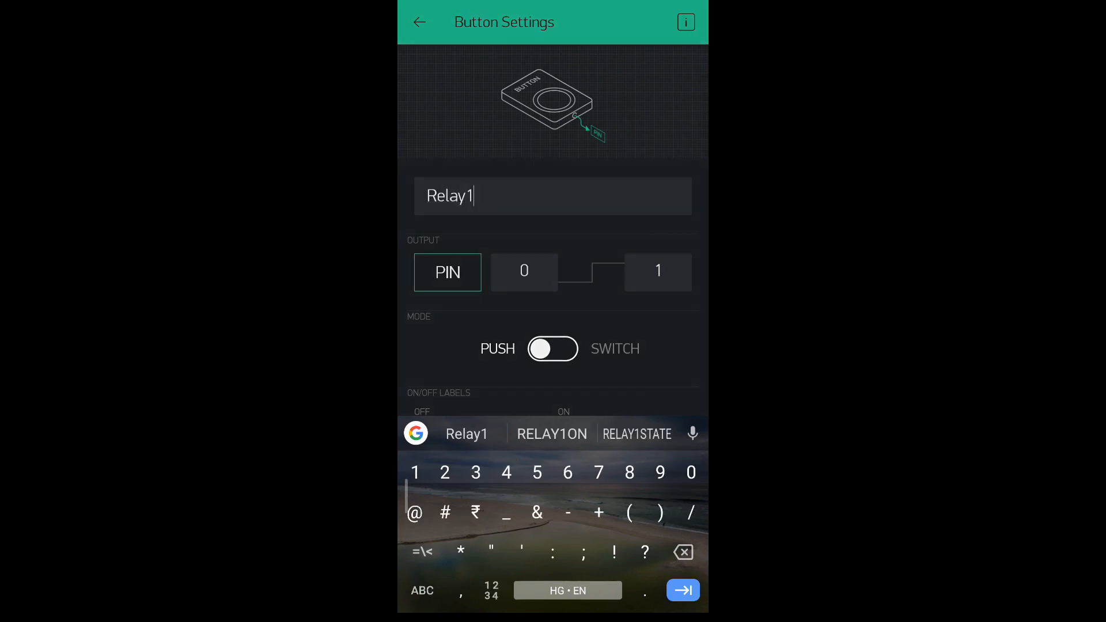
Step: Assign Relay1 to virtual pin V0 with outputs 1 and 0 in switch mode, then add more buttons
click(447, 272)
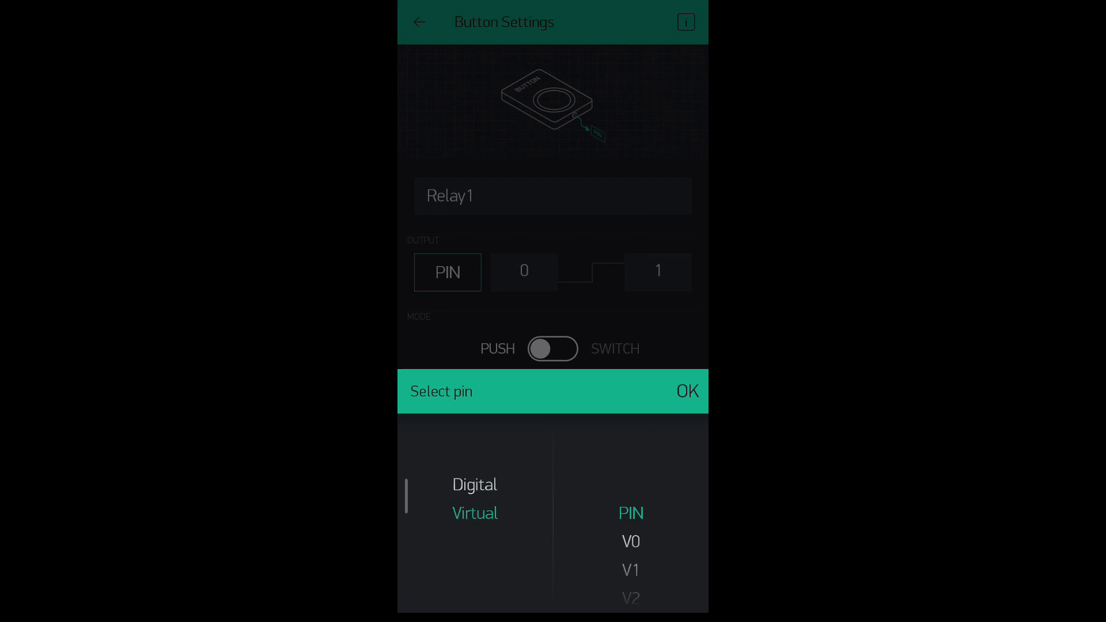
click(629, 541)
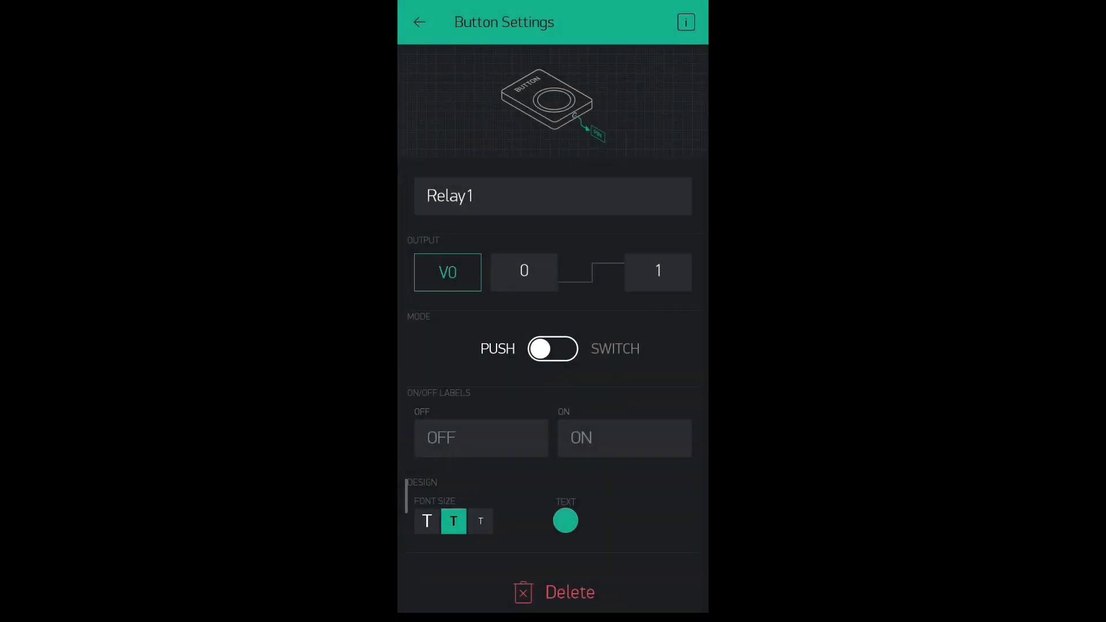
click(523, 272)
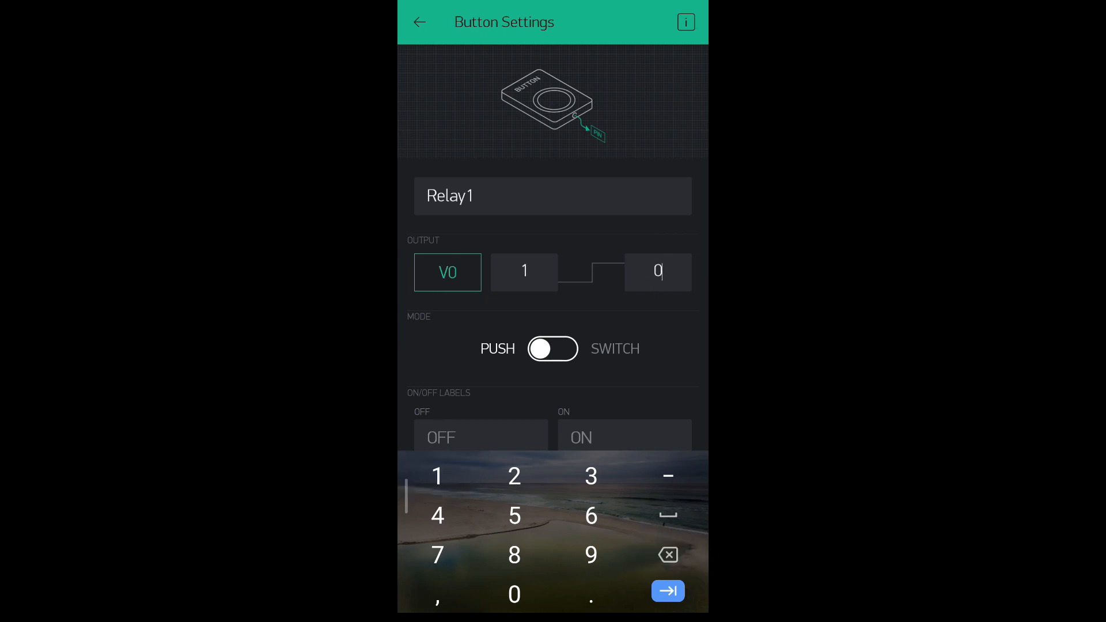
click(552, 348)
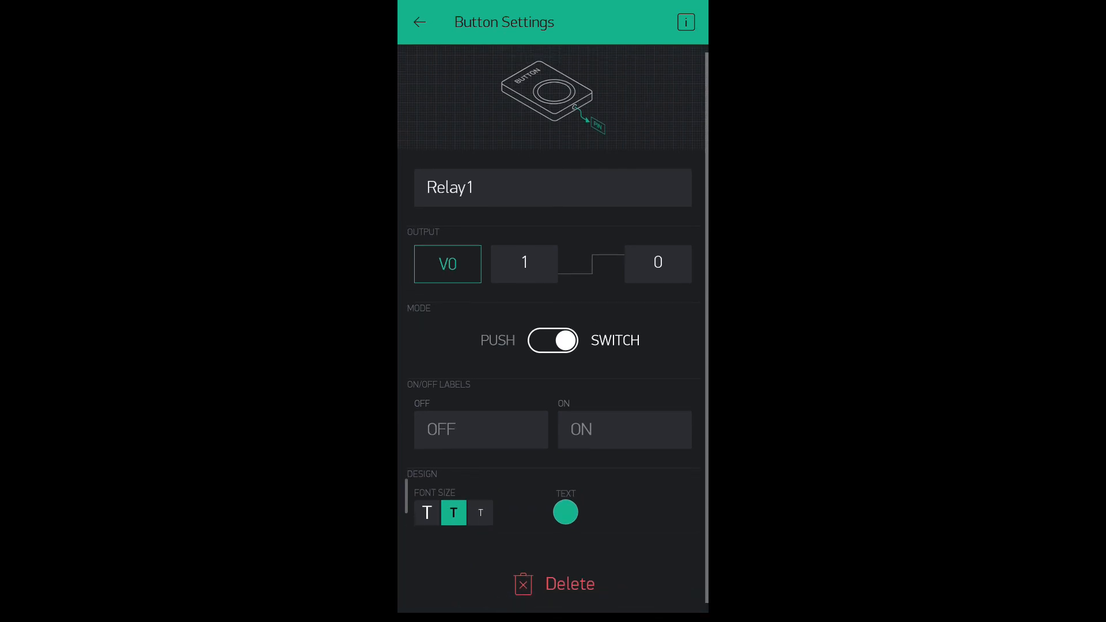
click(419, 22)
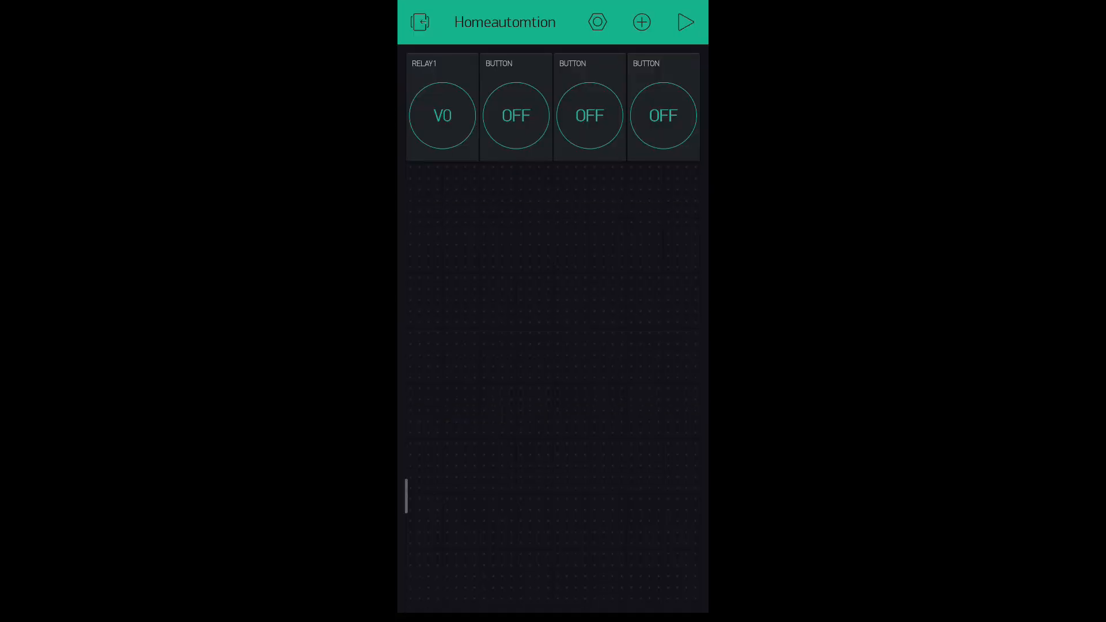
click(589, 115)
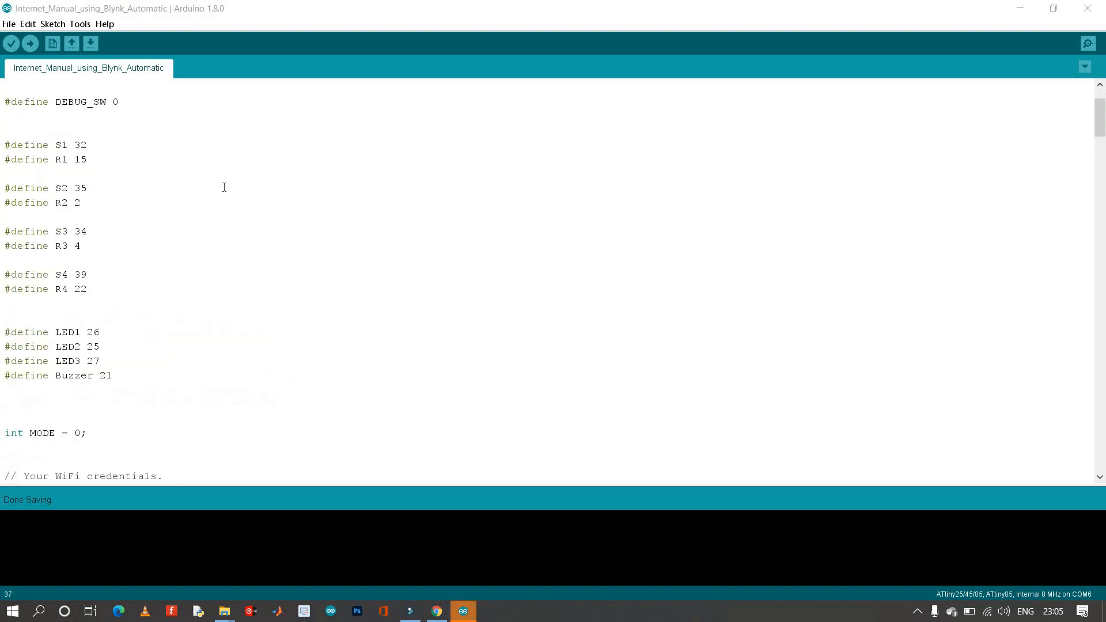
Step: Look through the Arduino sketch before heading to the Blynk Auth Token email in Gmail
scroll(down, 3)
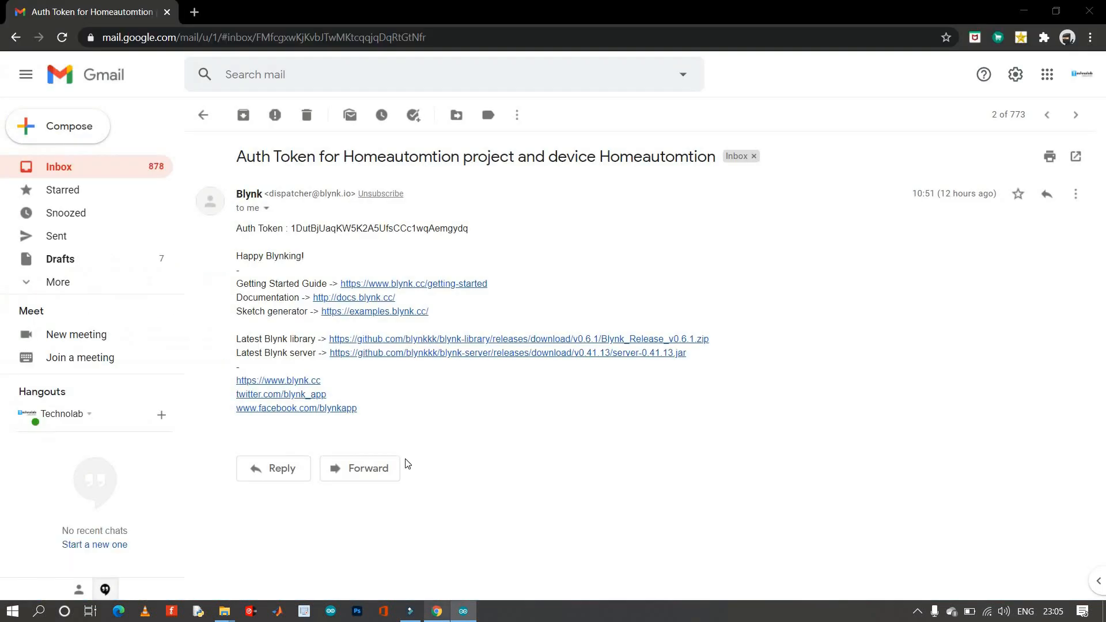
Step: Select the Homeautomtion auth token string and copy it
drag(332, 228, 467, 229)
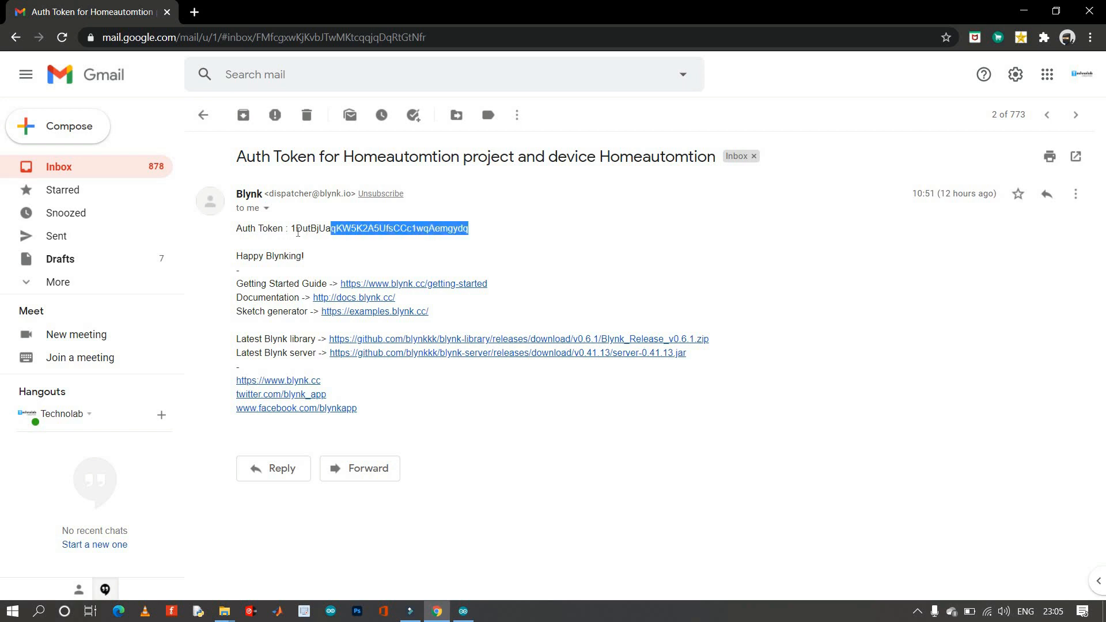
right_click(381, 228)
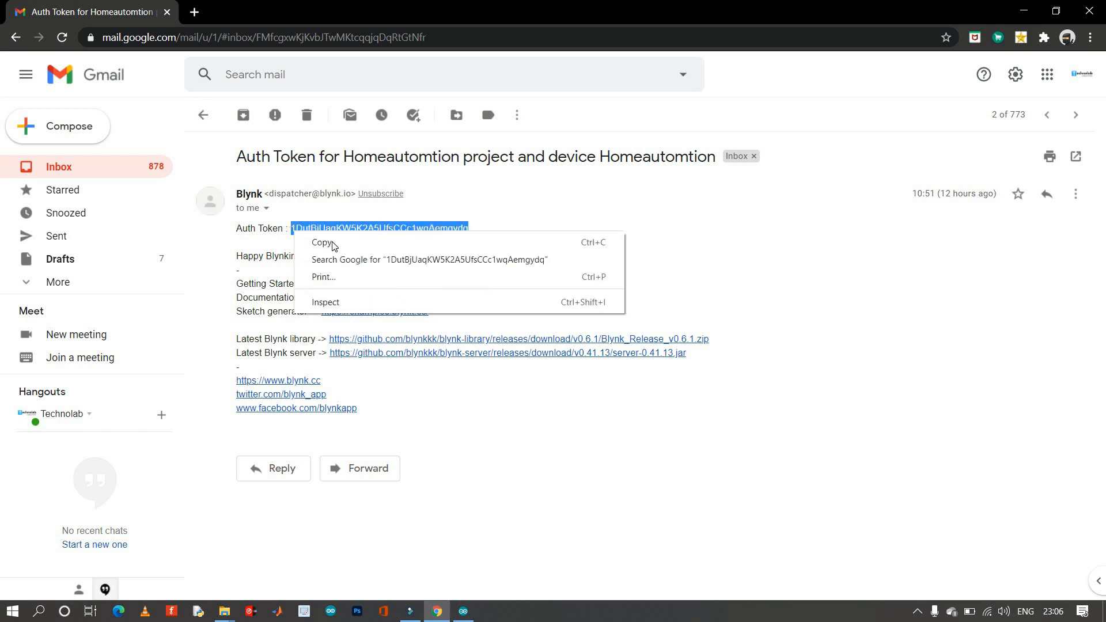